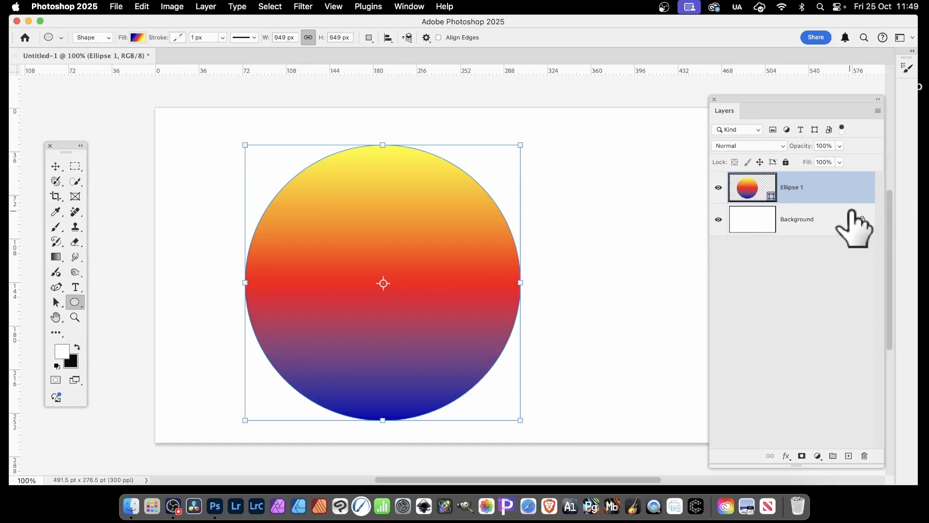
Add a smaller circle overlapping the big gradient circle's right edge, combined into Ellipse 1
click(368, 38)
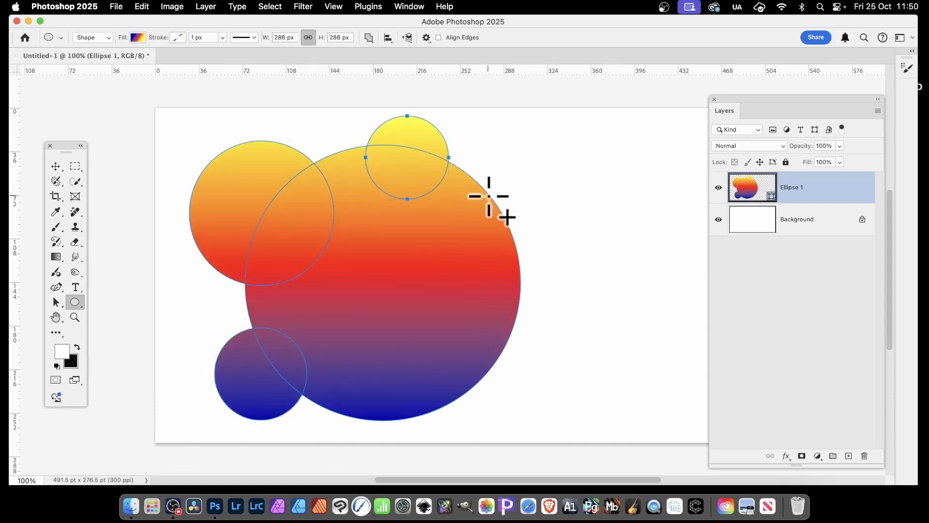
drag(489, 196, 546, 419)
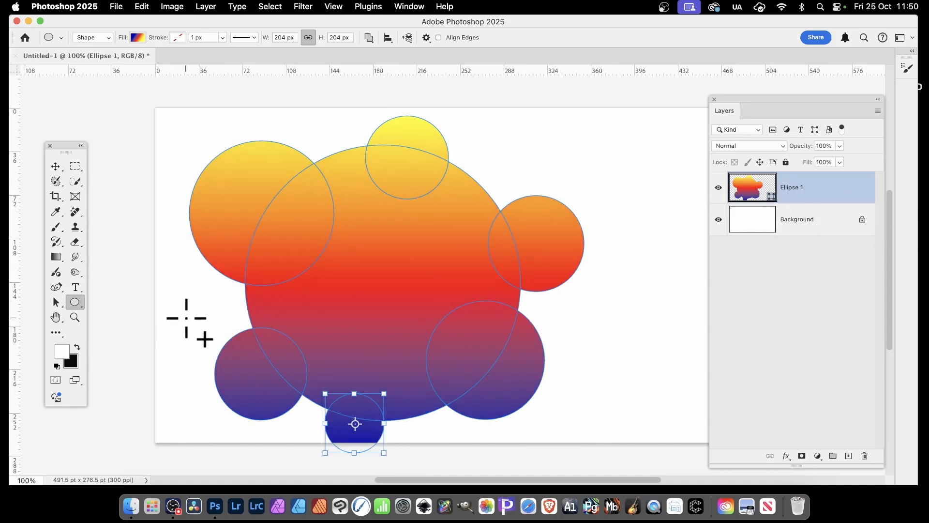
With Path Selection, move the upper-left circle to the top right of the big circle
click(56, 302)
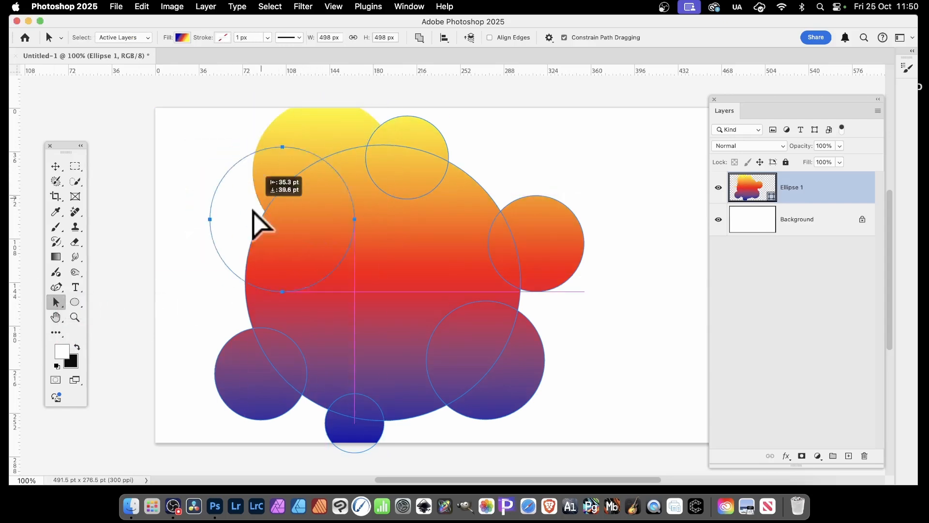
drag(260, 226, 483, 165)
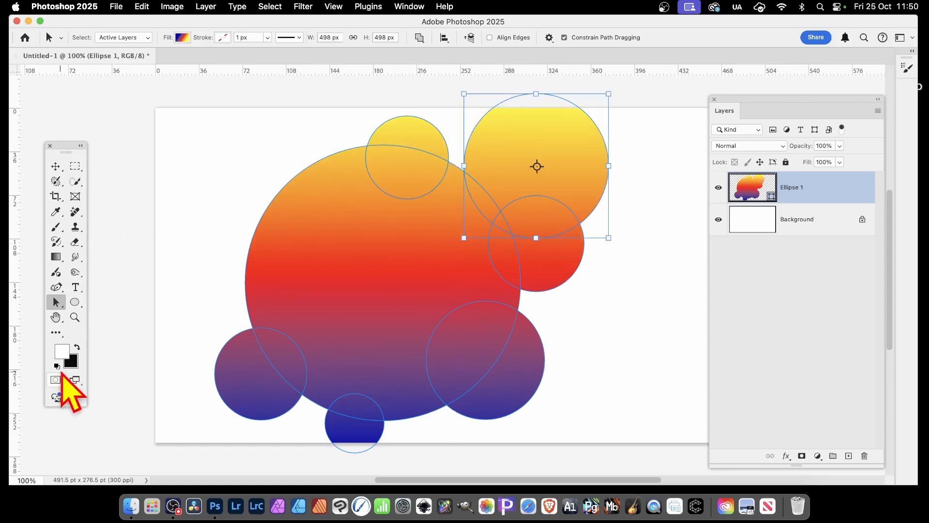
Return to the Ellipse tool and review the Path Operations combine options
click(74, 302)
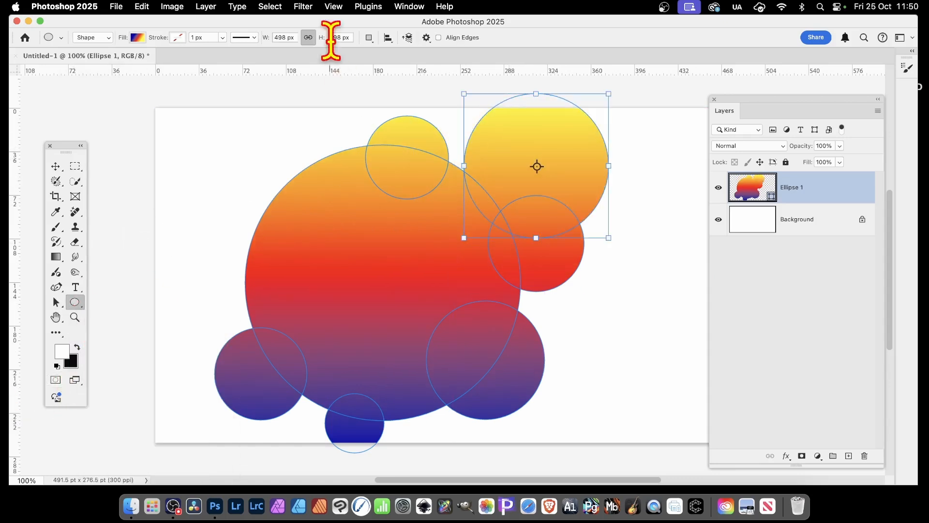
click(368, 38)
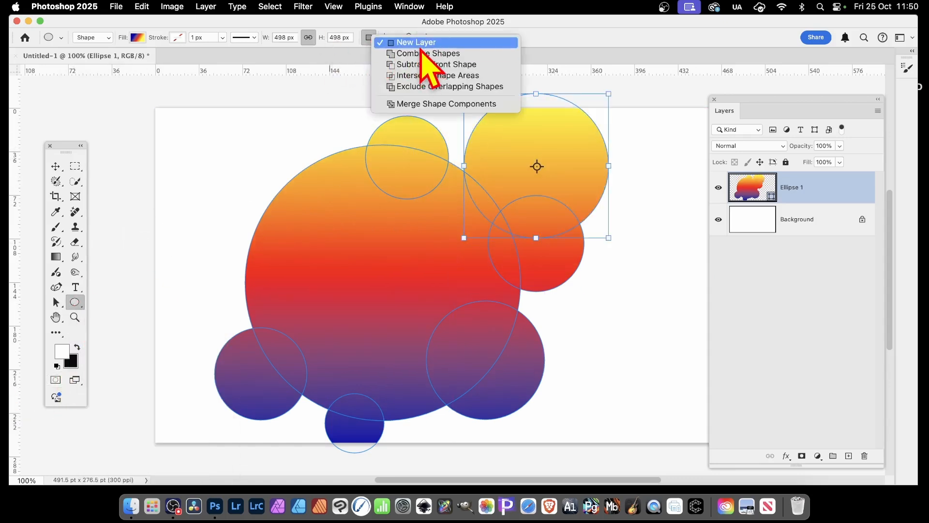
mouse_move(426, 59)
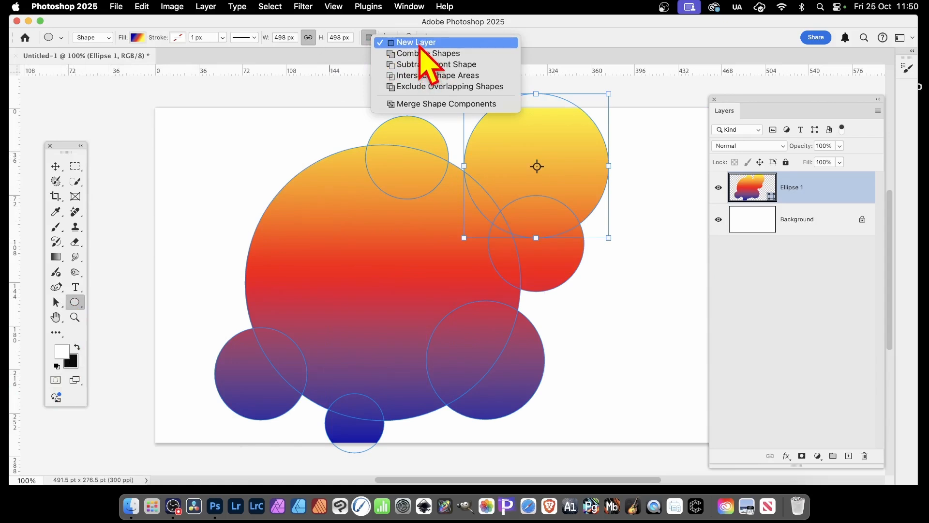
mouse_move(427, 53)
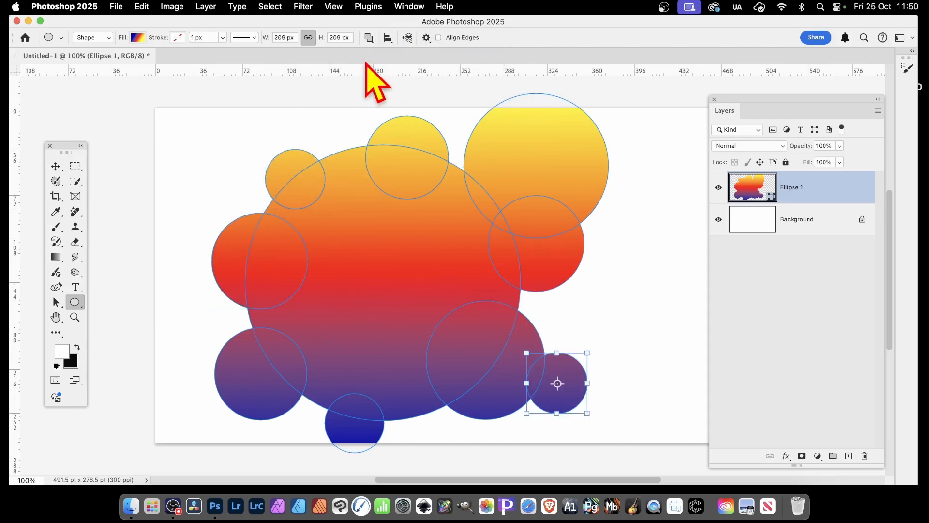
Leave Path Operations and switch to the Path Selection tool
click(369, 38)
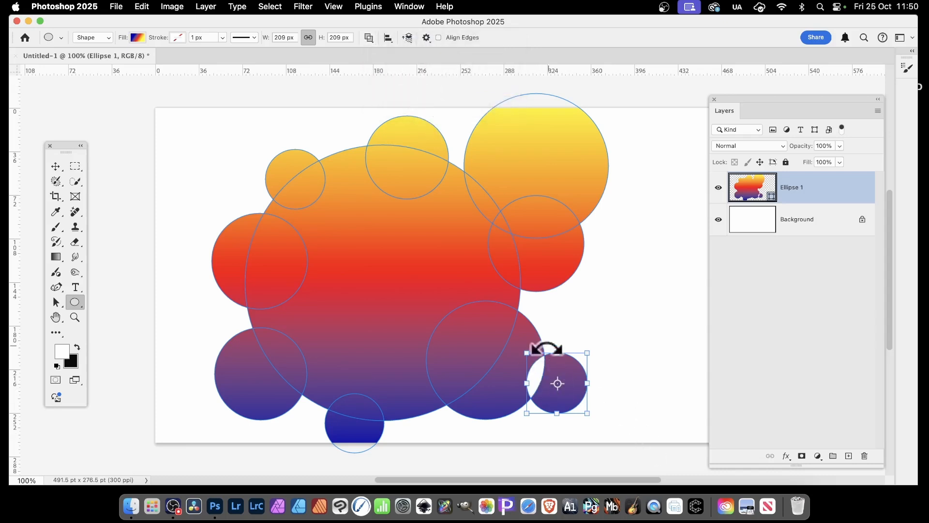
click(55, 302)
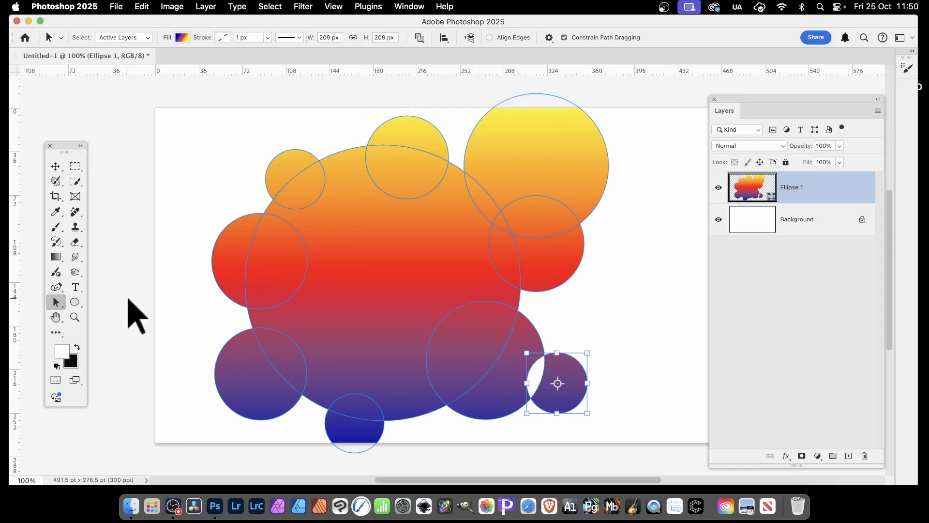
mouse_move(283, 284)
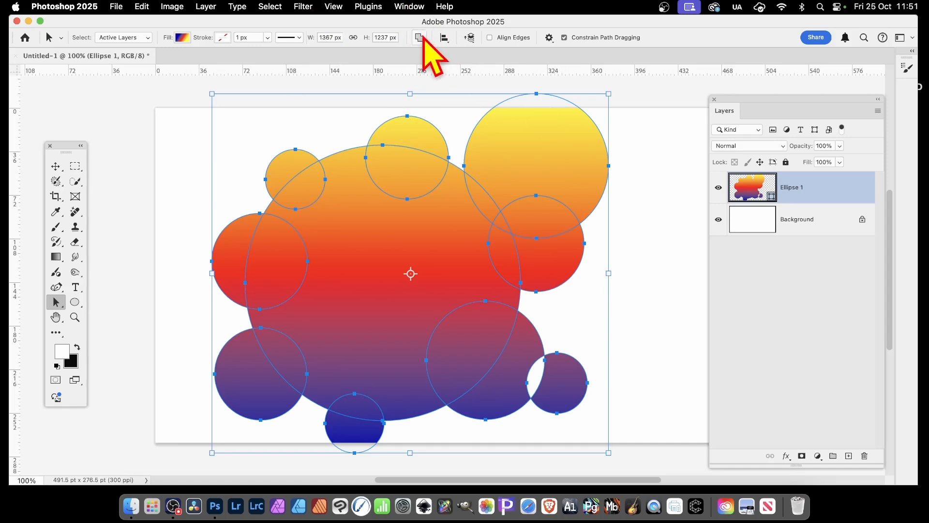
Merge Shape Components so all circles become one cloud-like outline, small lower-right circle left separate
click(418, 37)
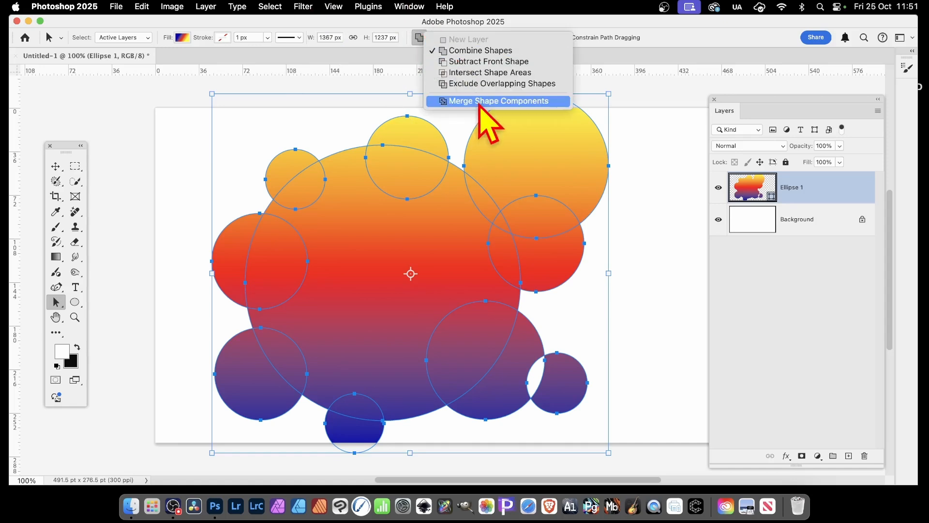
click(497, 101)
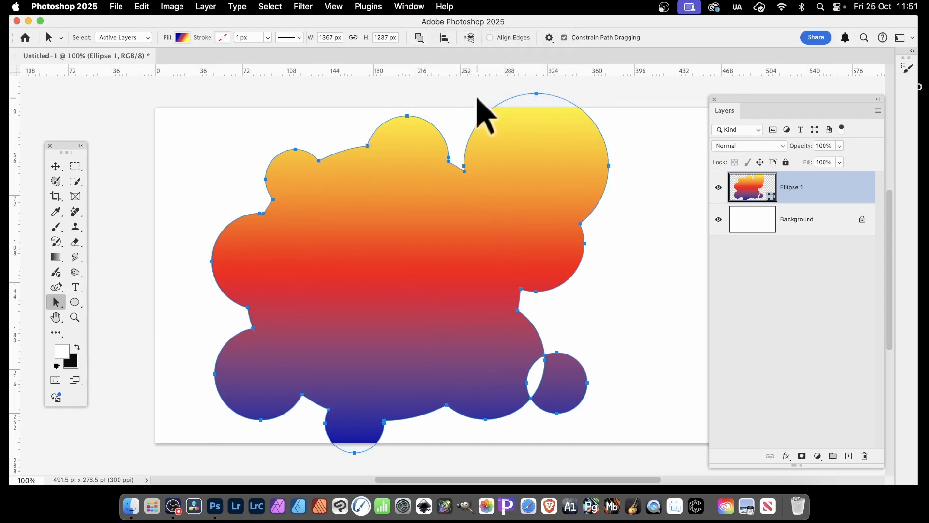